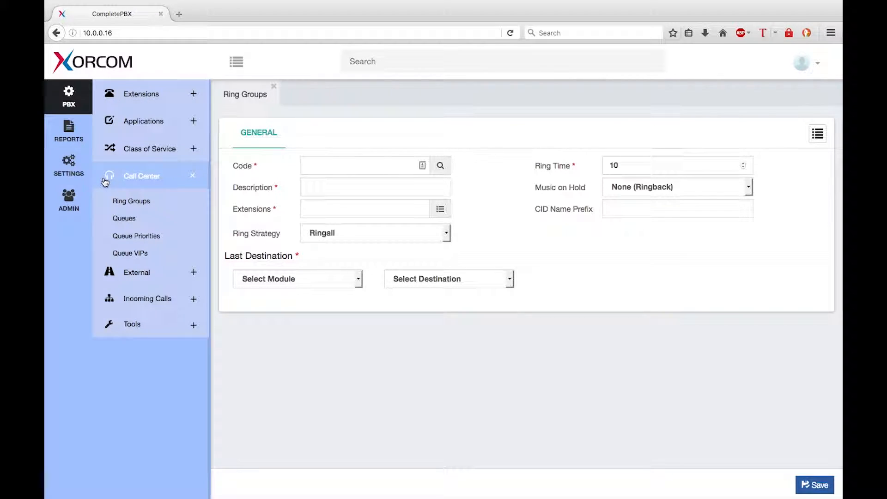
mouse_move(128, 178)
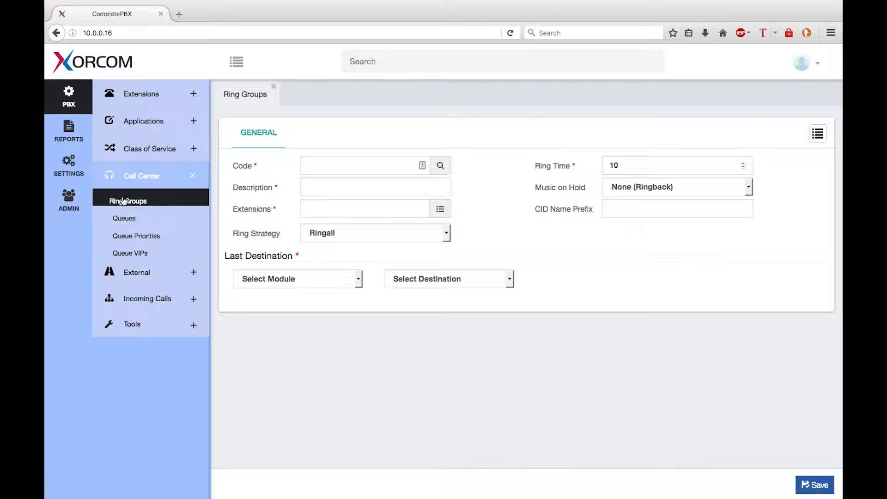
mouse_move(132, 198)
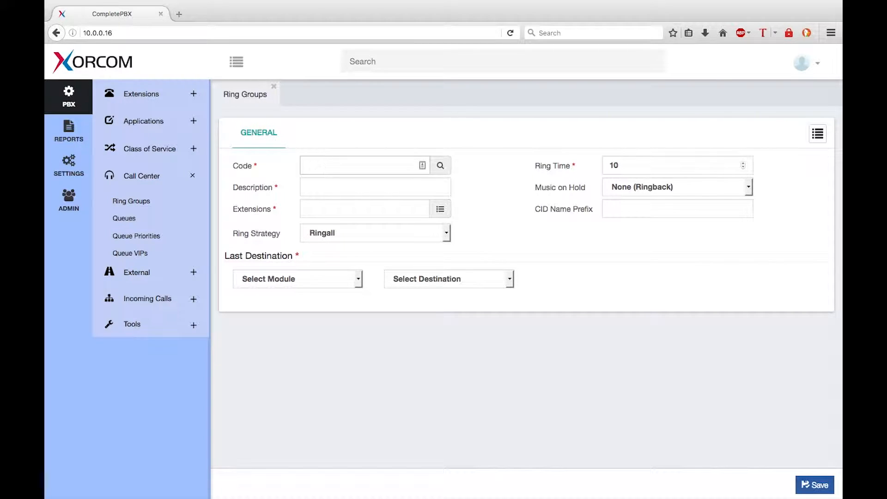
- Enter code 9100 and description Engineers for the new ring group
type("9100")
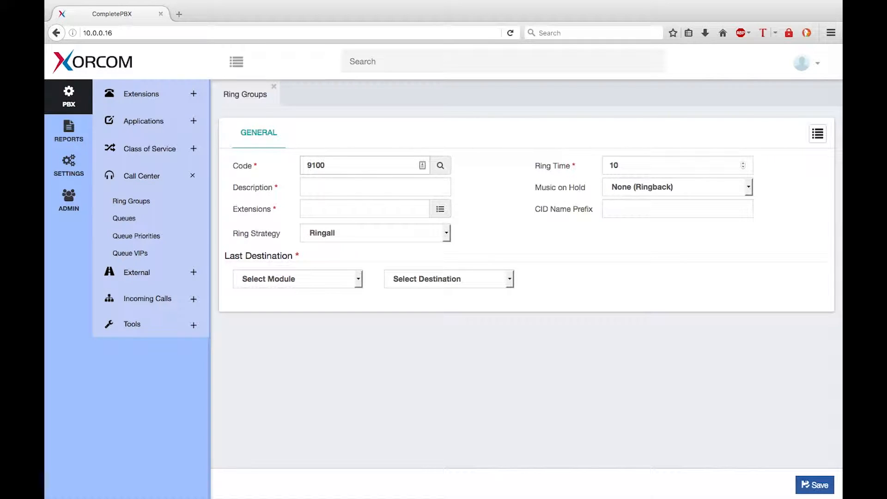
left_click(356, 165)
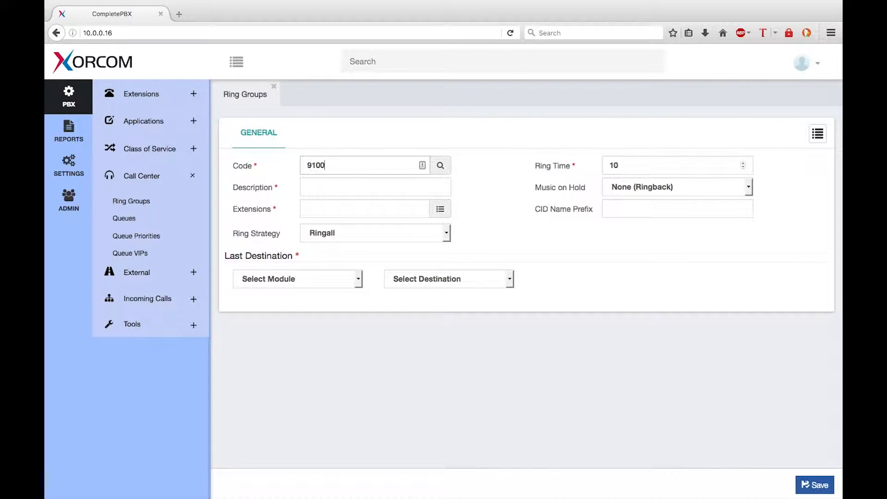
left_click(375, 187)
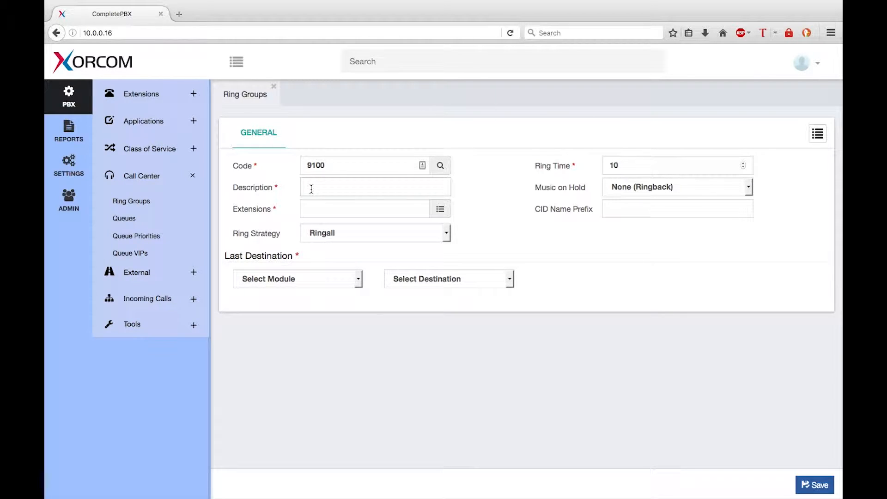
type("Engineers")
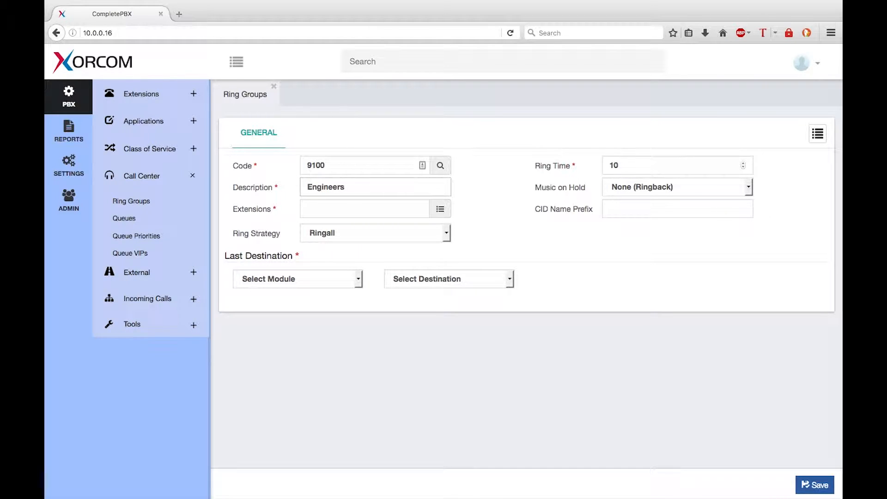
left_click(375, 187)
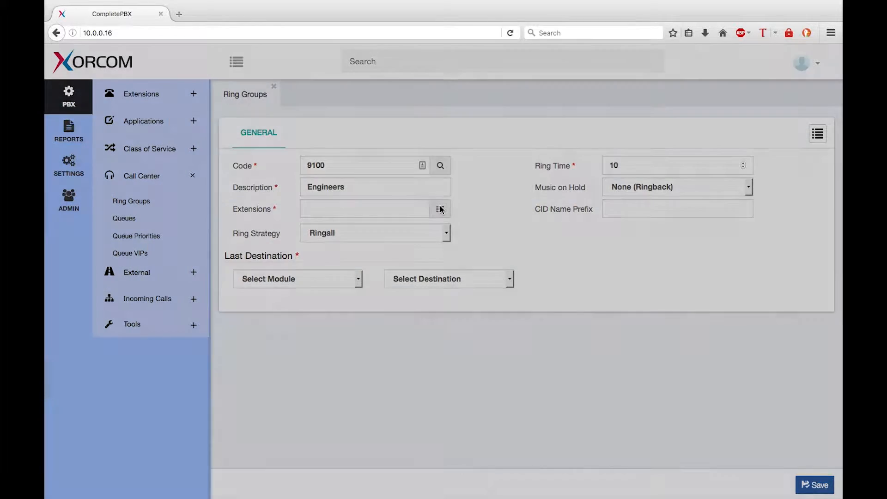
- Add extensions 2244, 2136 and 2151 as ring group members and accept the selection
left_click(439, 209)
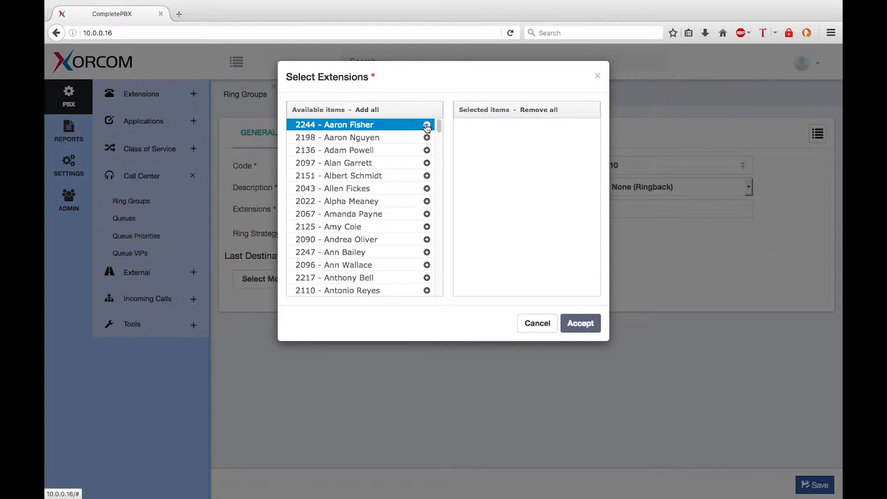
left_click(427, 125)
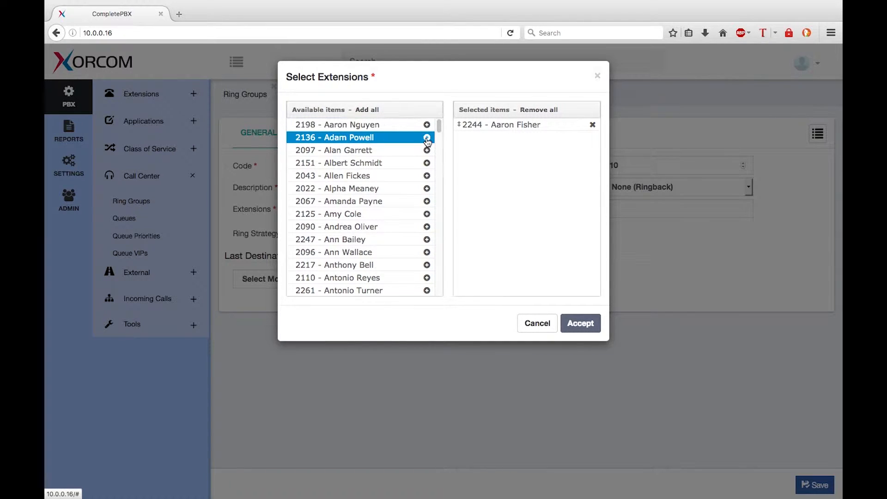
left_click(427, 137)
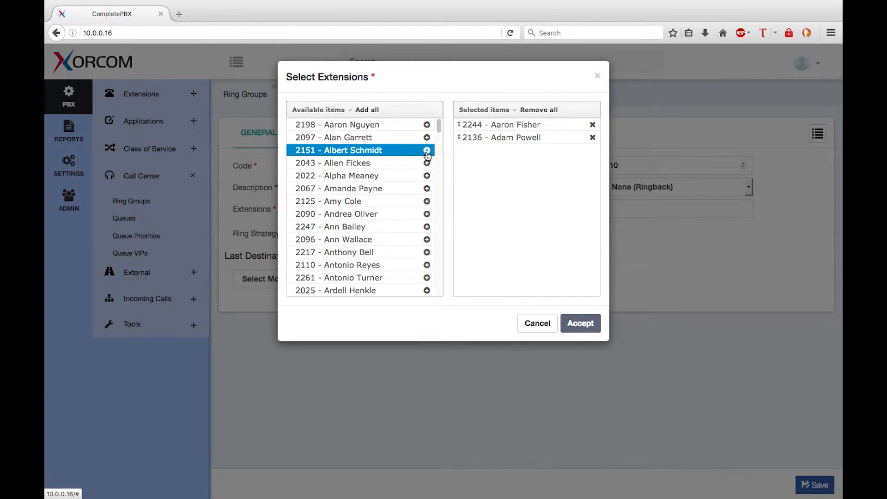
left_click(427, 150)
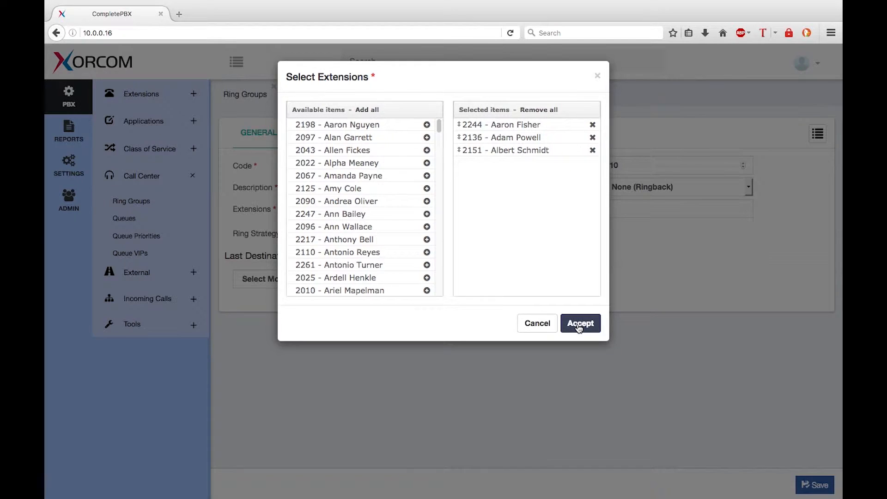
left_click(580, 323)
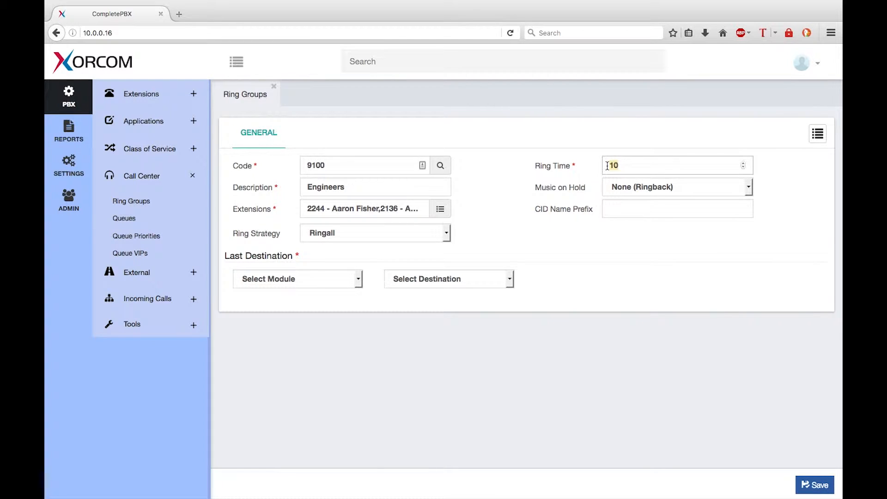
- Change the ring time from 10 to 25 seconds
type("25")
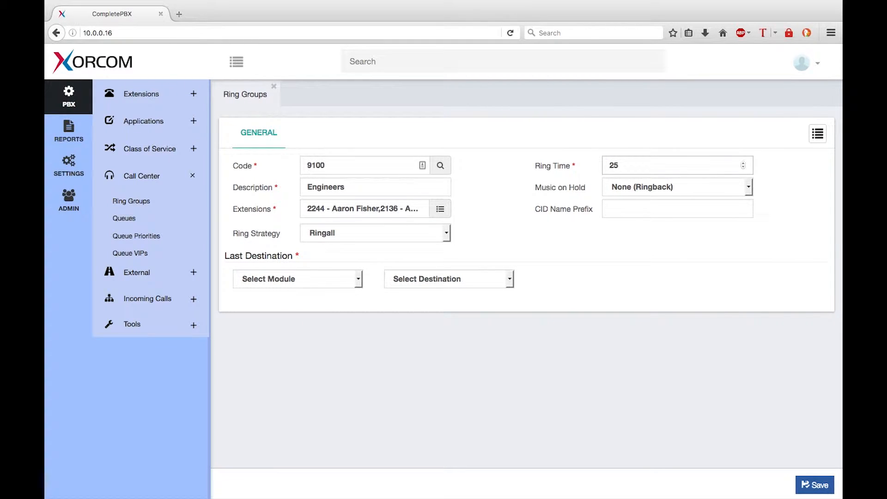
mouse_move(341, 290)
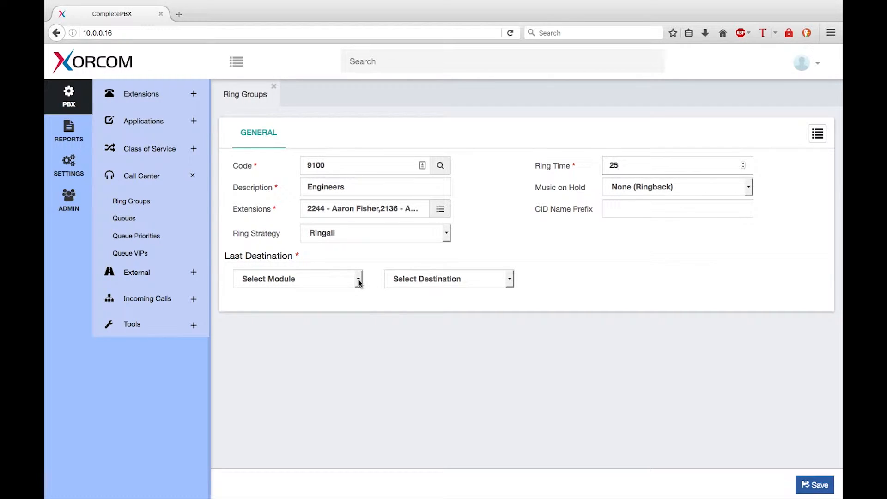
- Set the last destination to voicemail, direct to extension 2001's mailbox
left_click(673, 165)
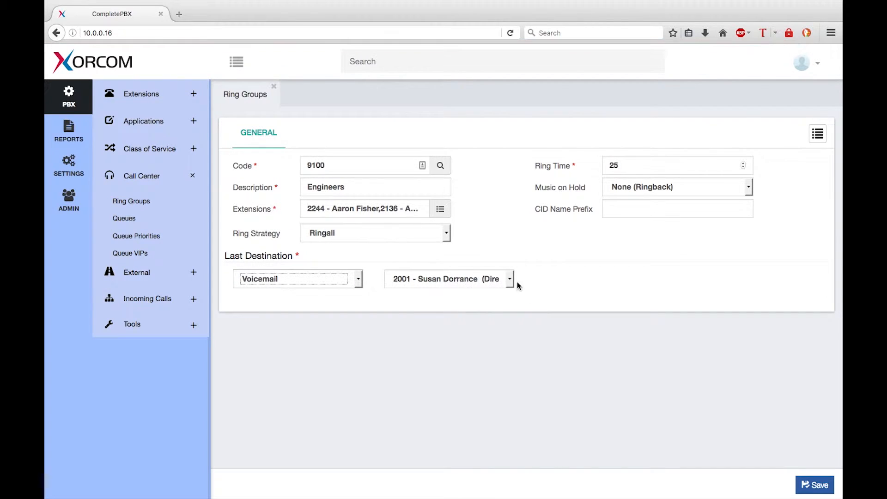
left_click(509, 279)
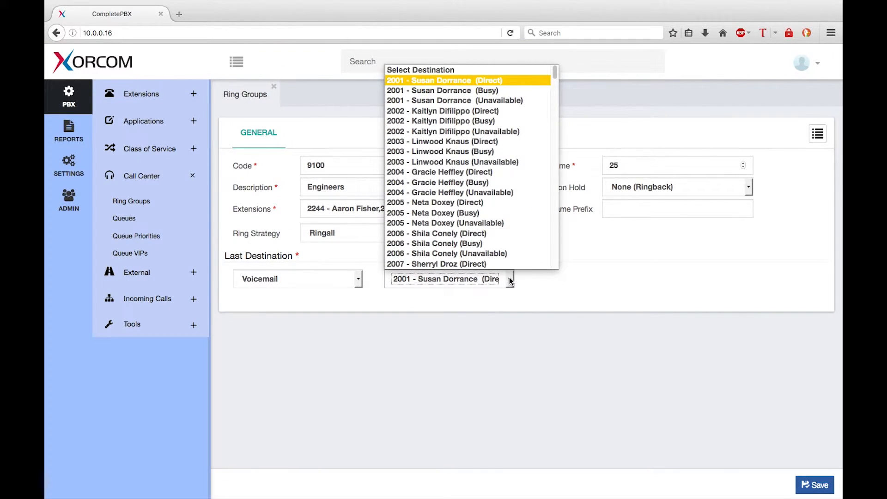
left_click(445, 79)
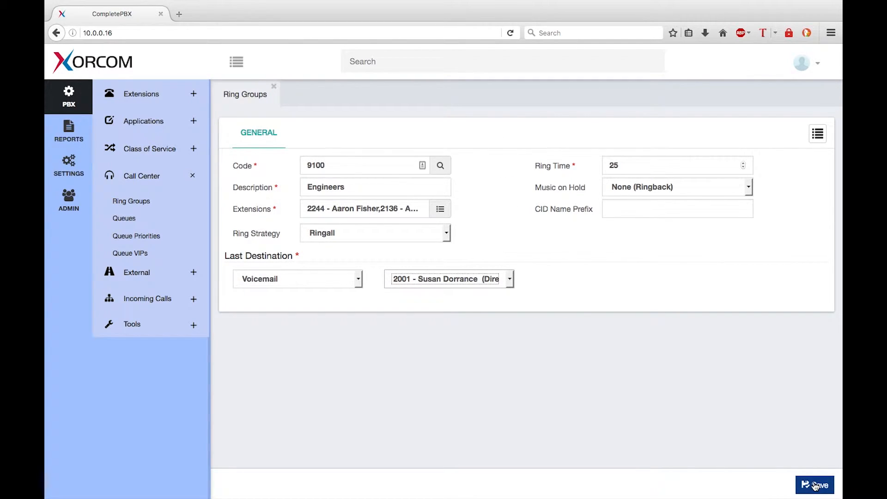
- Save ring group 9100 Engineers to the database
left_click(817, 484)
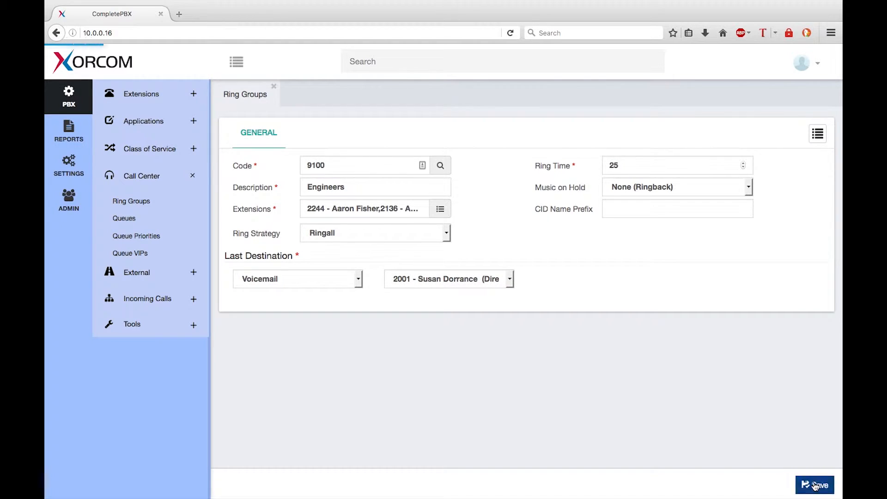
left_click(817, 484)
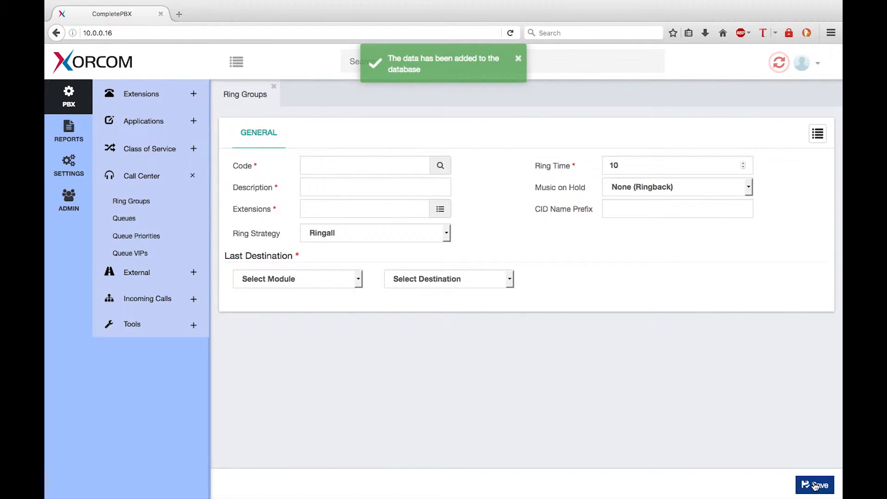
mouse_move(780, 63)
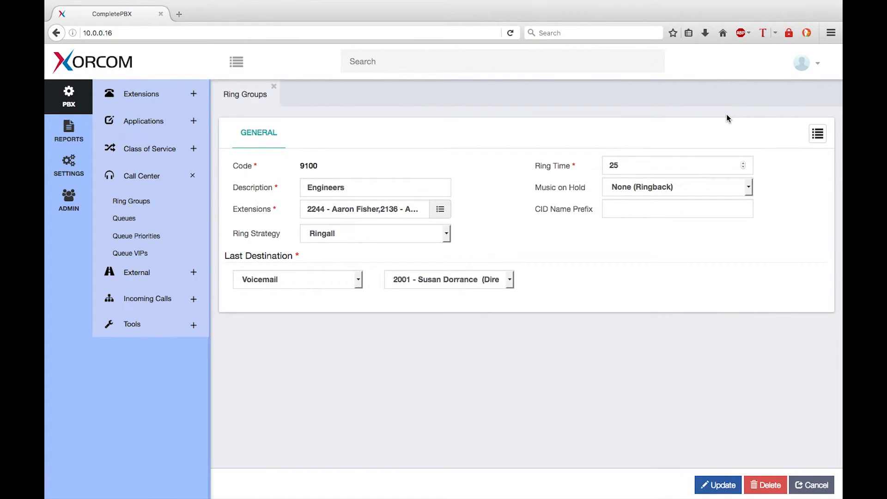
mouse_move(437, 126)
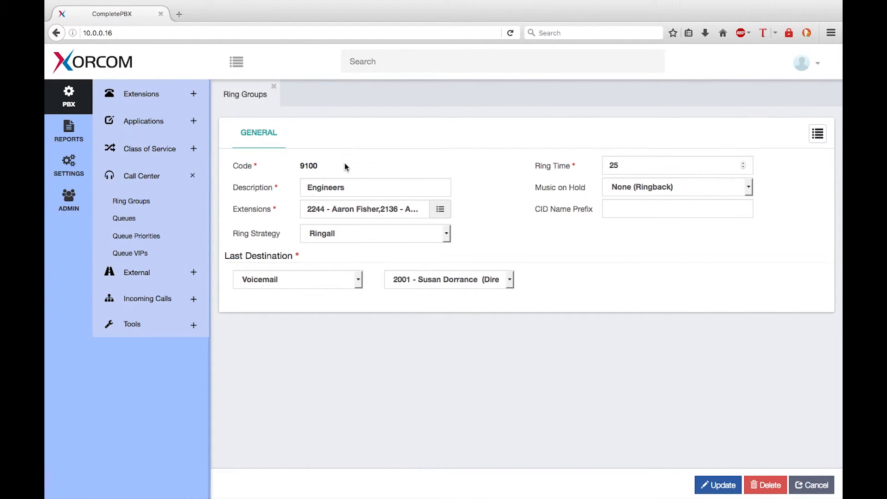
mouse_move(362, 214)
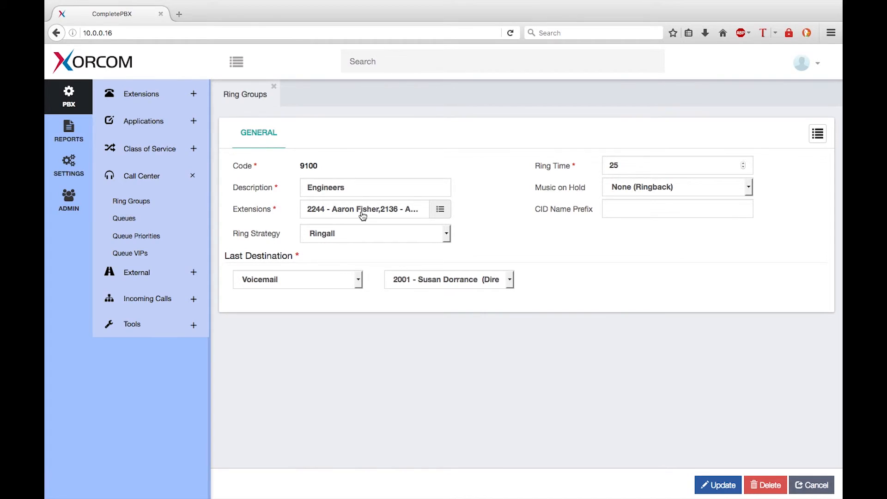
mouse_move(368, 216)
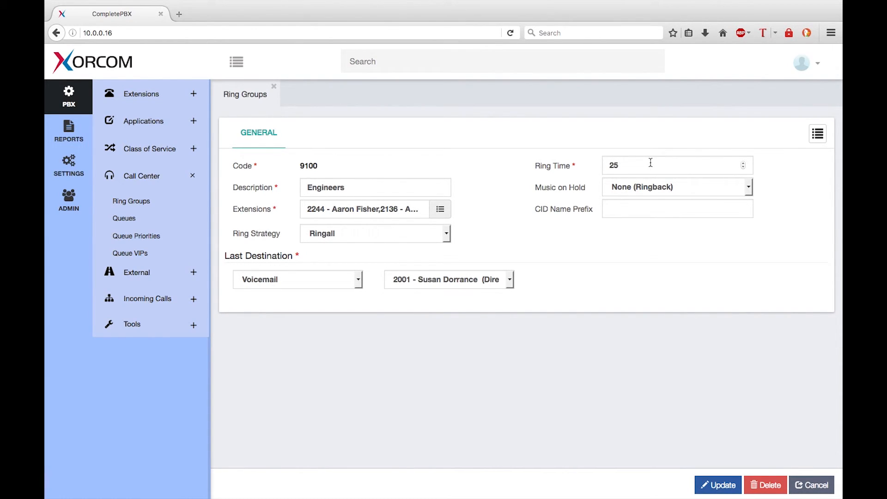
mouse_move(639, 169)
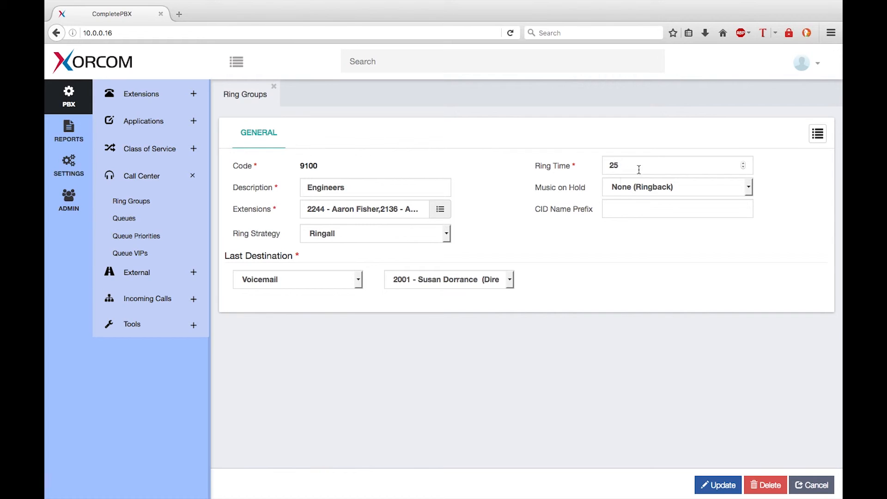
mouse_move(466, 289)
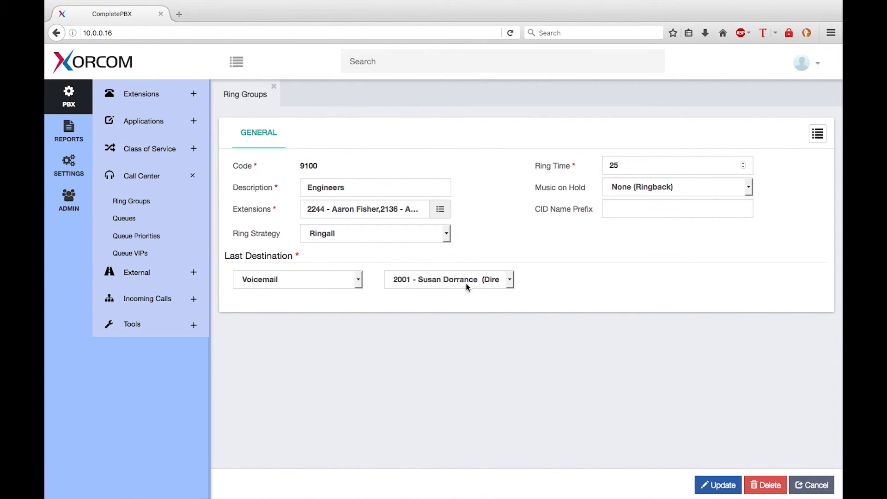